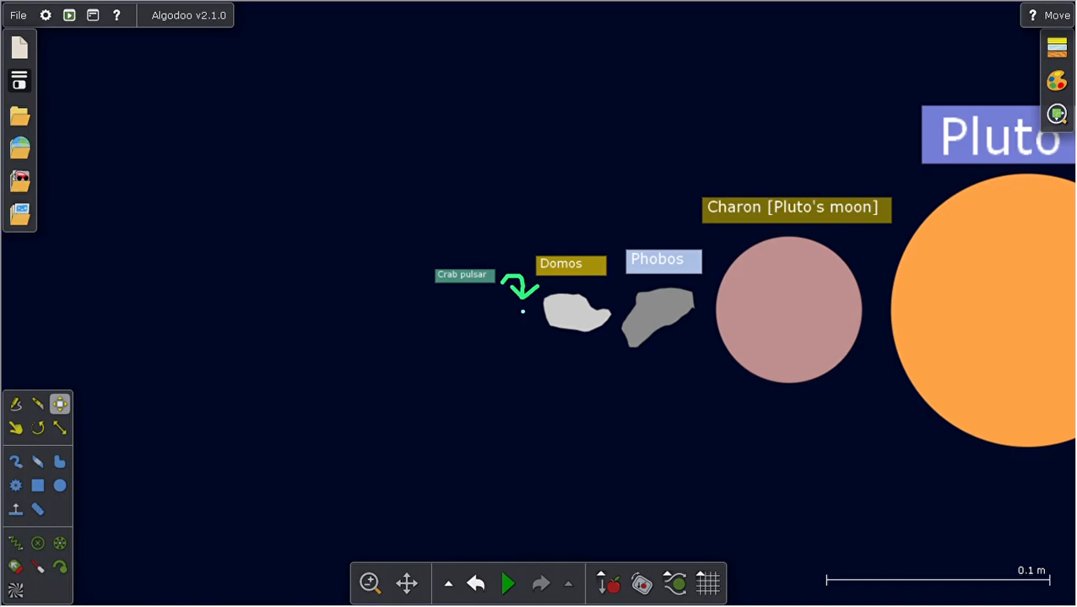
mouse_move(546, 404)
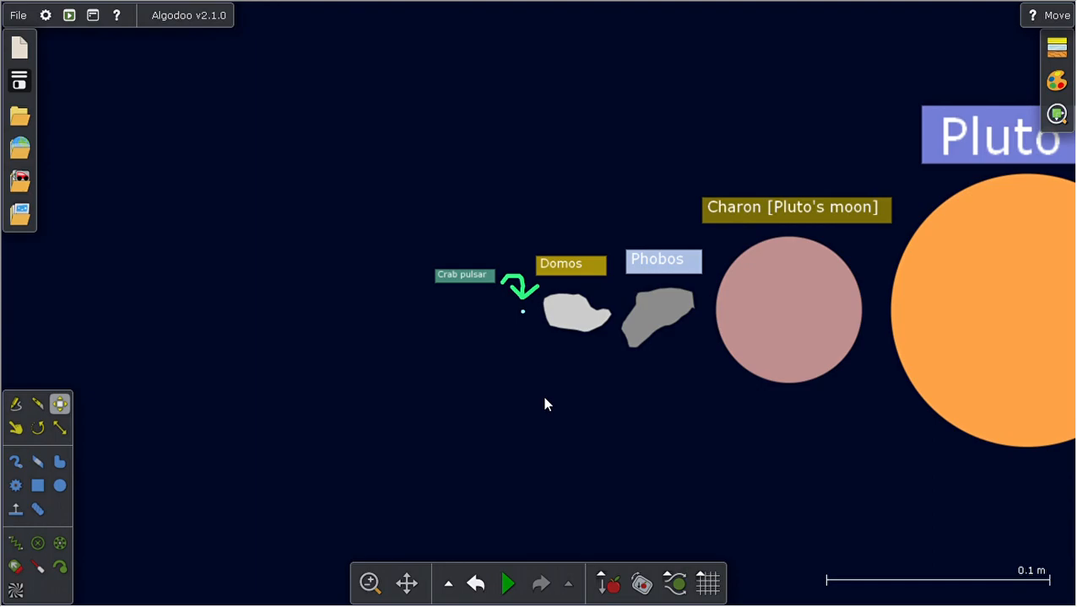
mouse_move(378, 443)
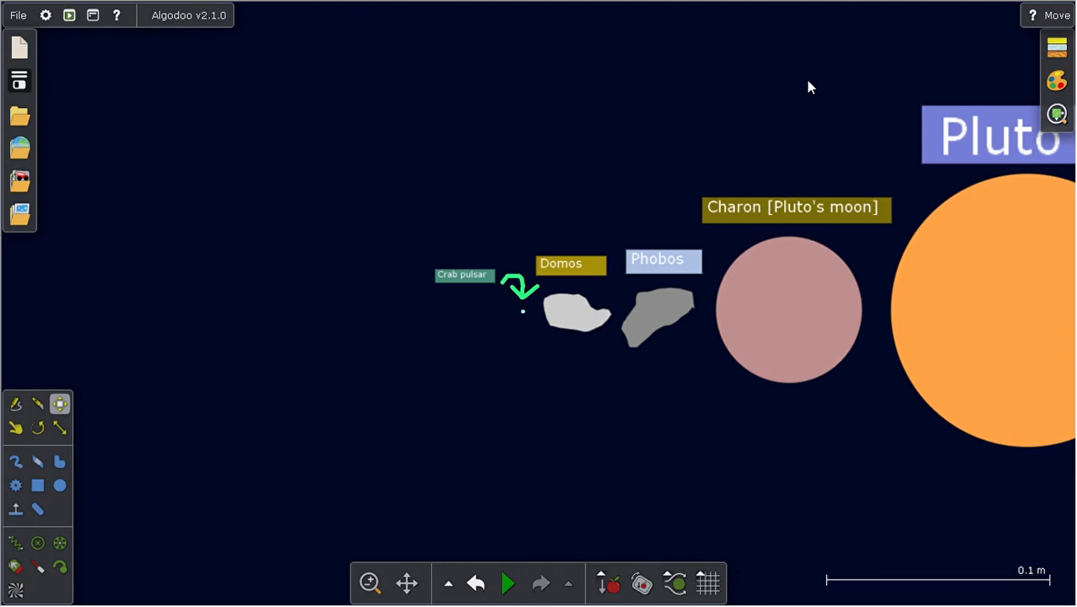
mouse_move(588, 284)
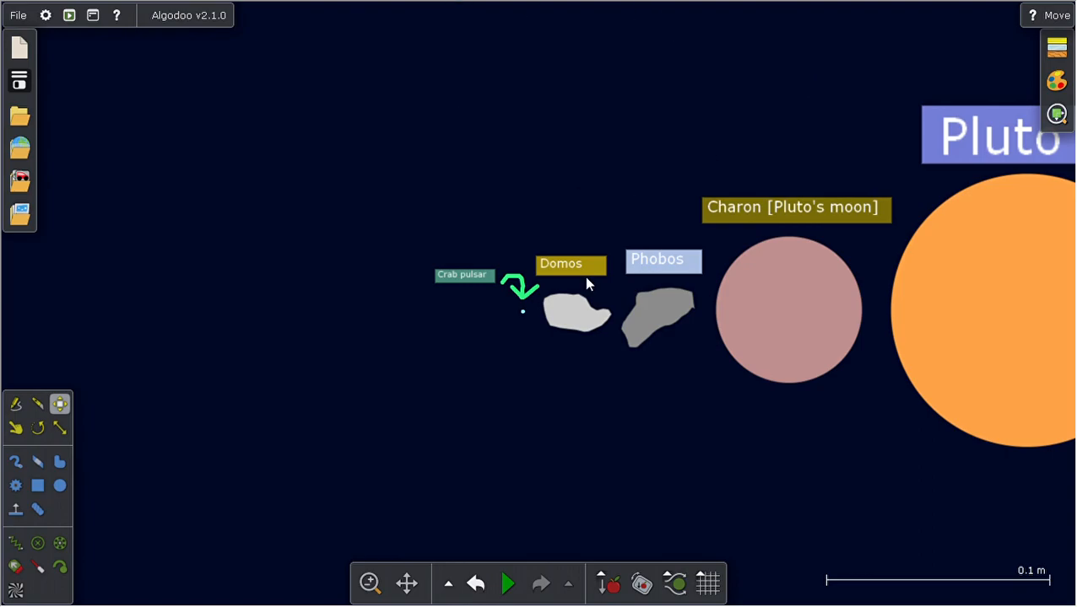
mouse_move(460, 216)
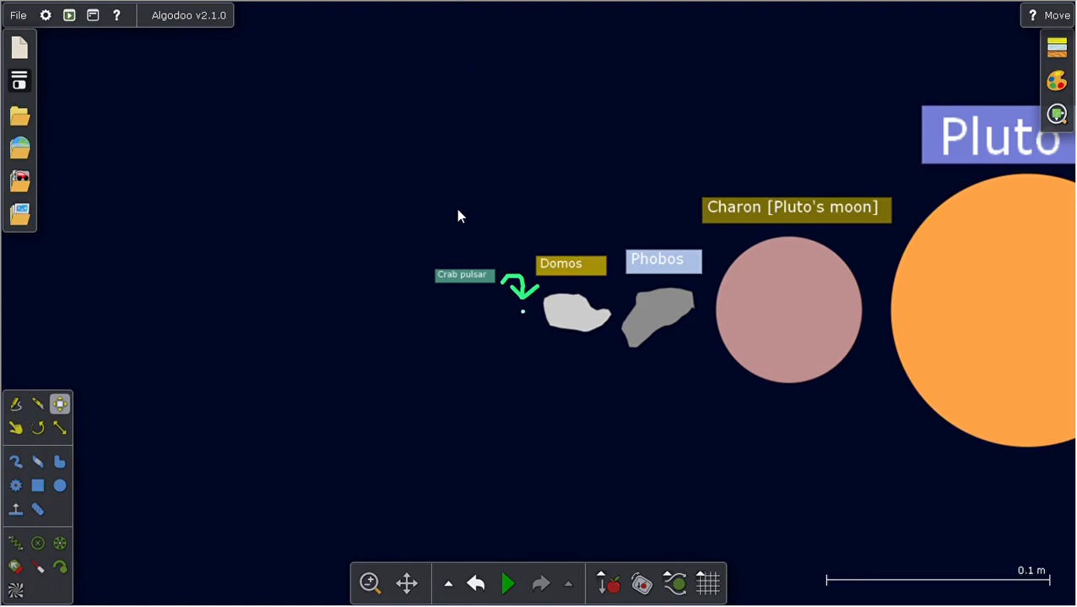
mouse_move(1023, 83)
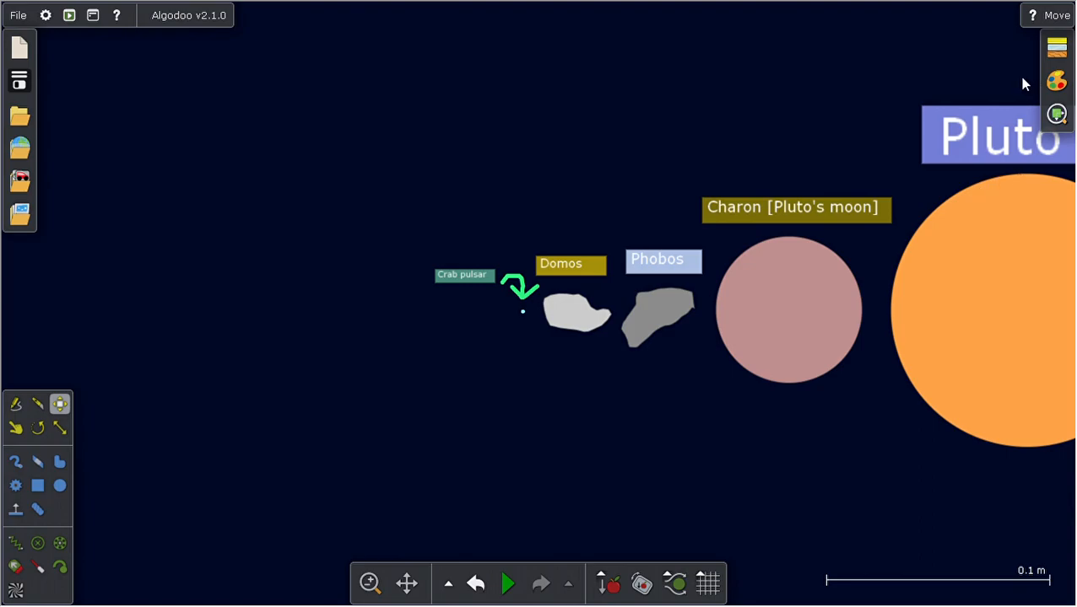
mouse_move(721, 110)
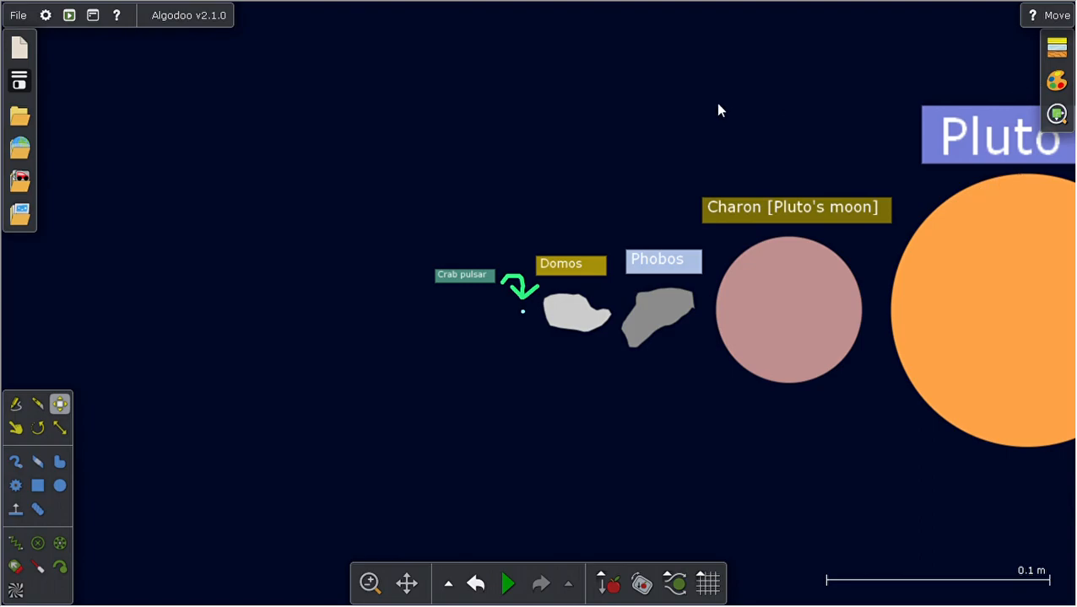
mouse_move(1008, 89)
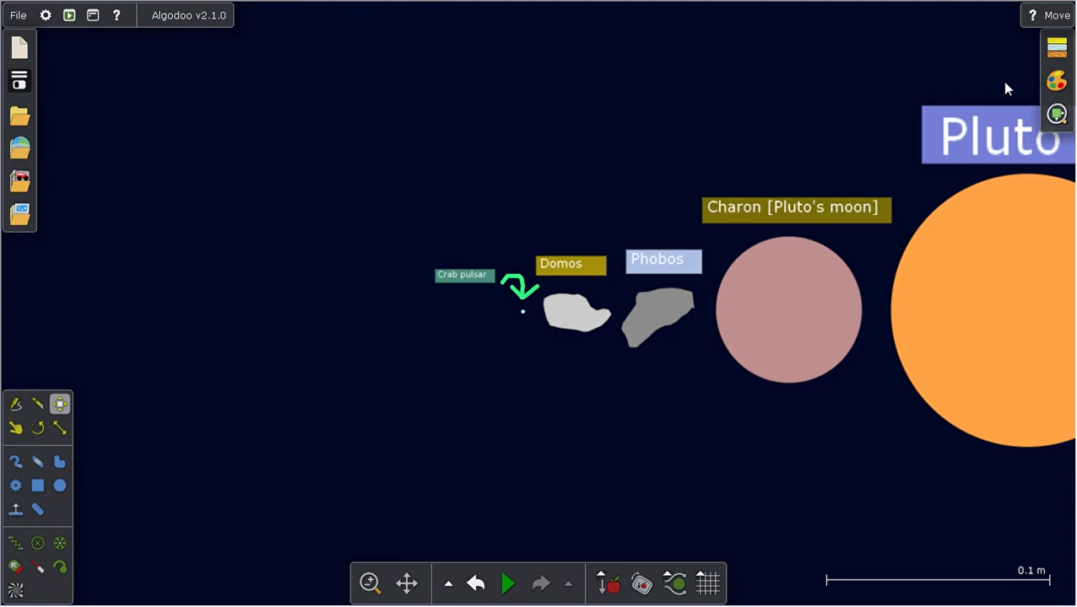
mouse_move(401, 298)
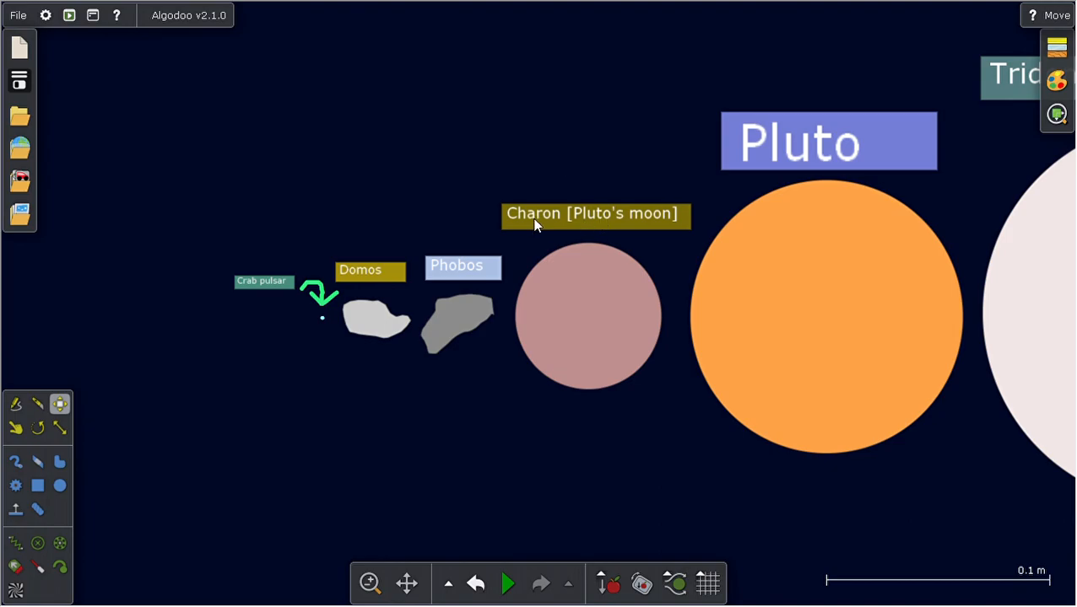
mouse_move(508, 157)
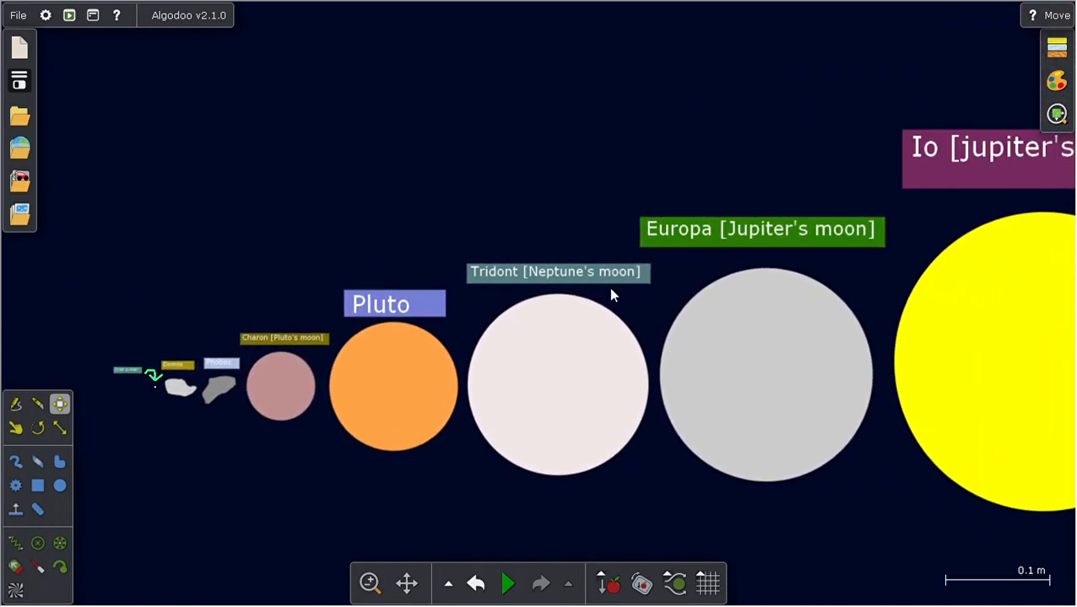
mouse_move(826, 175)
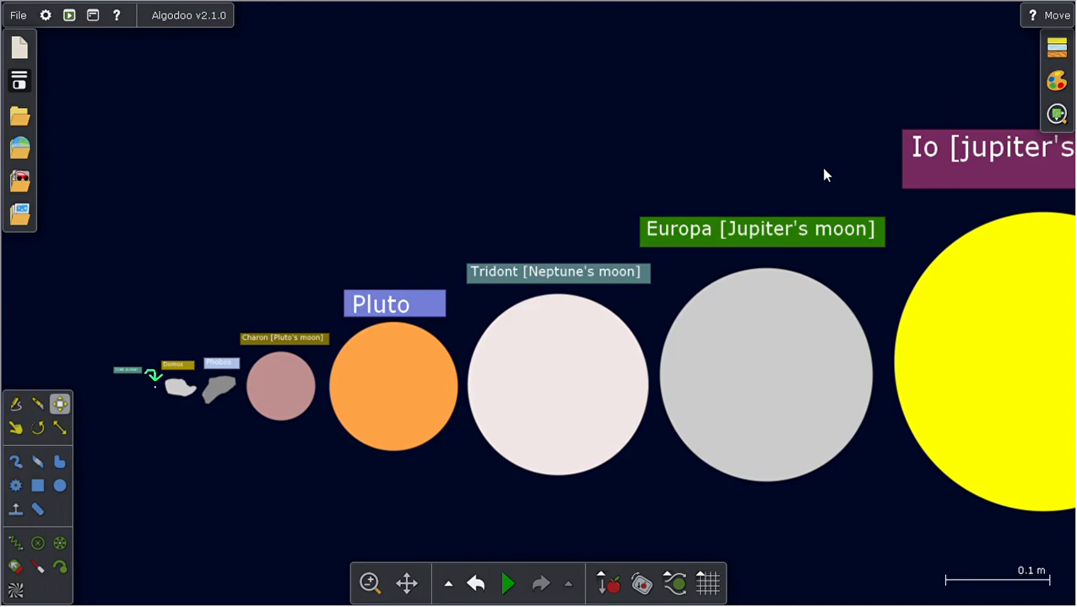
Pan the view past Pluto so Triton, Europa and the yellow Io are fully visible.
left_click_drag(825, 174, 569, 272)
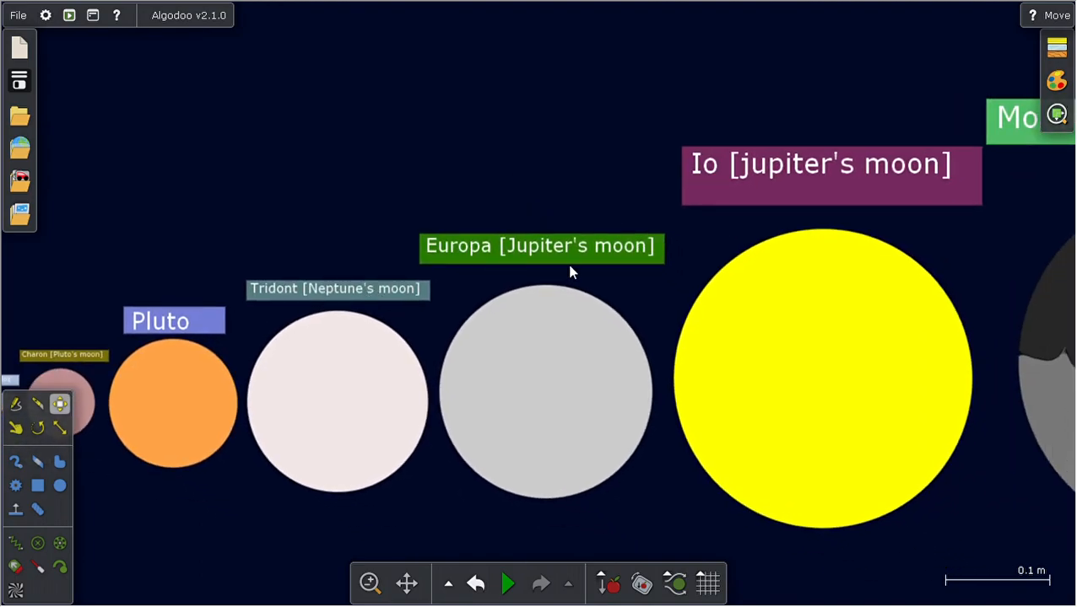
mouse_move(581, 162)
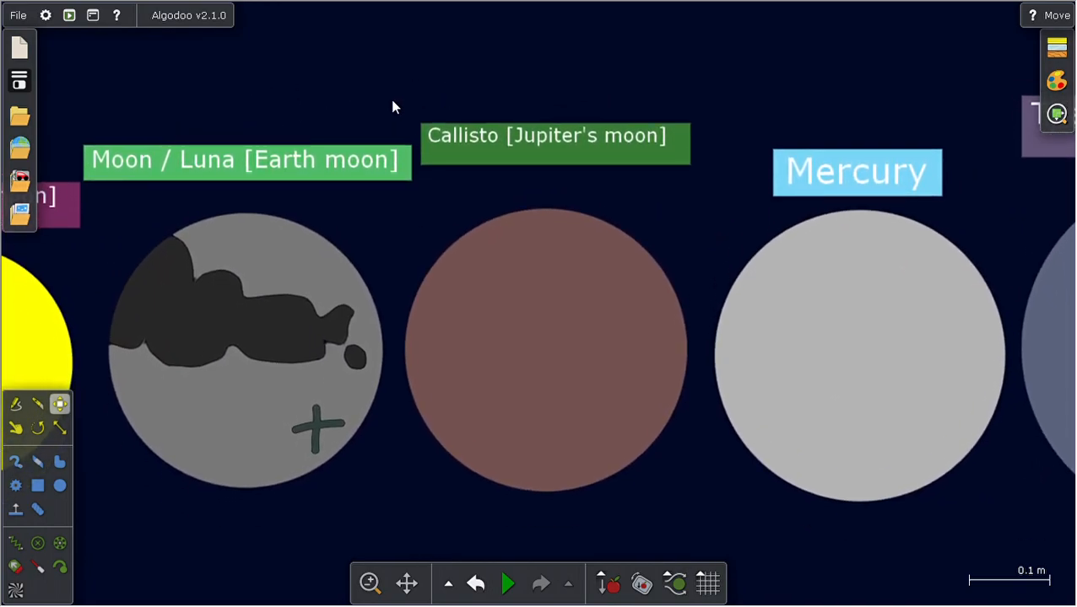
mouse_move(515, 150)
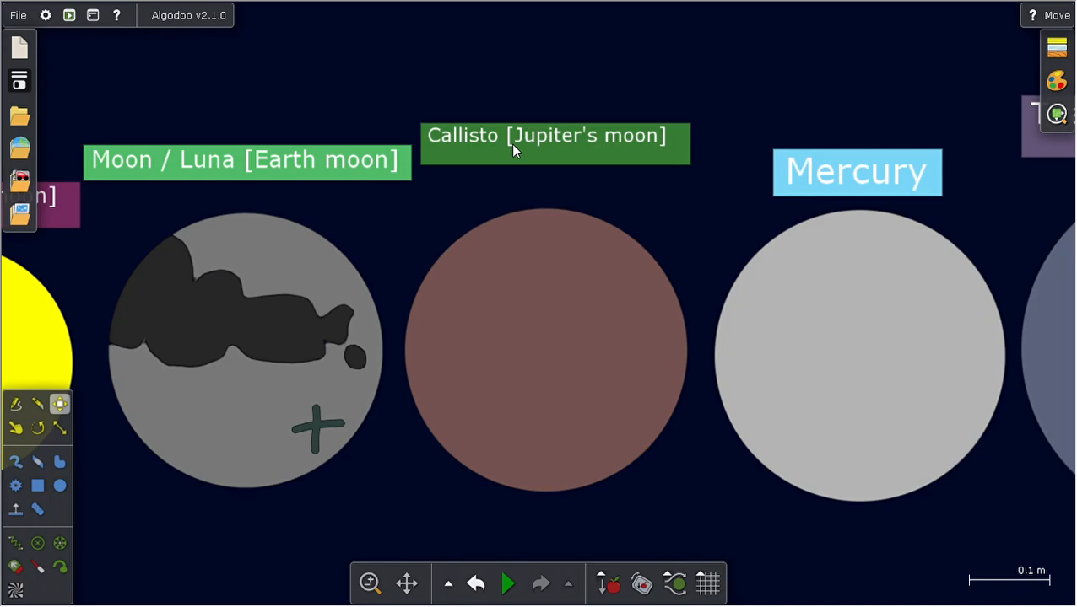
mouse_move(721, 102)
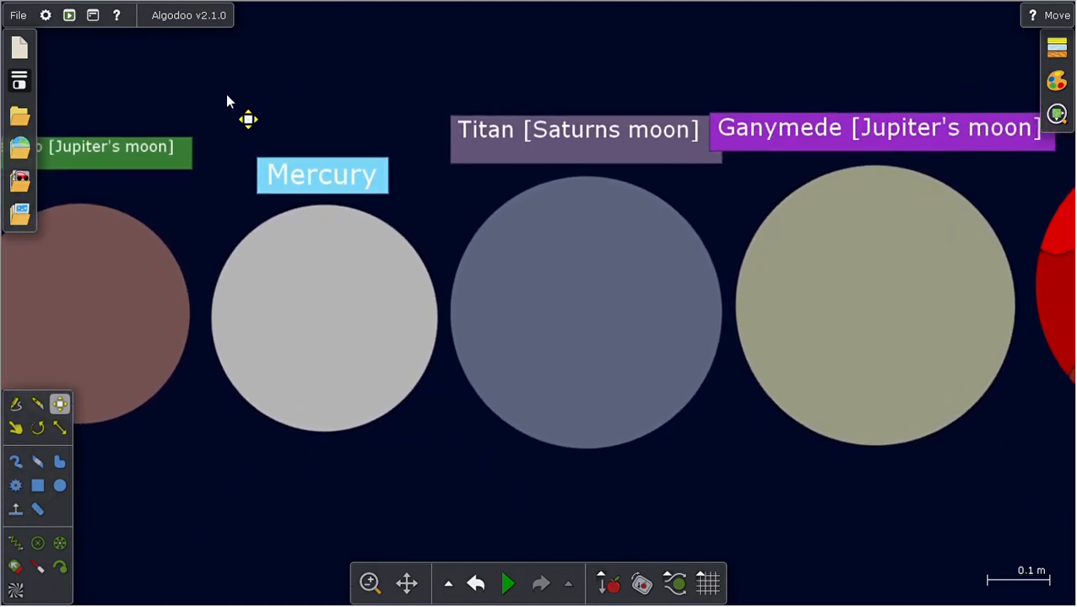
mouse_move(432, 133)
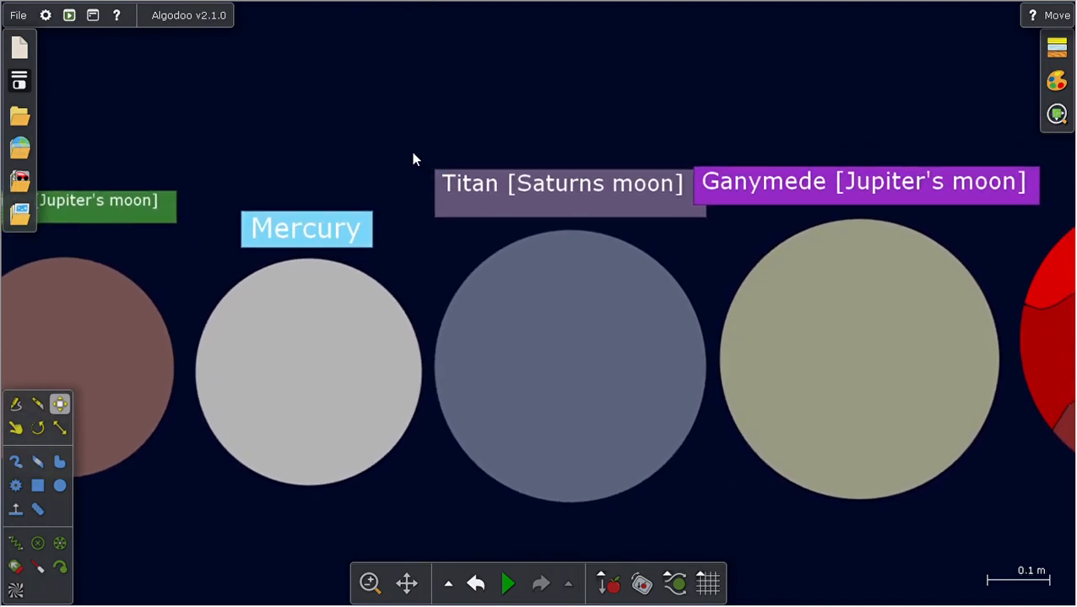
mouse_move(649, 177)
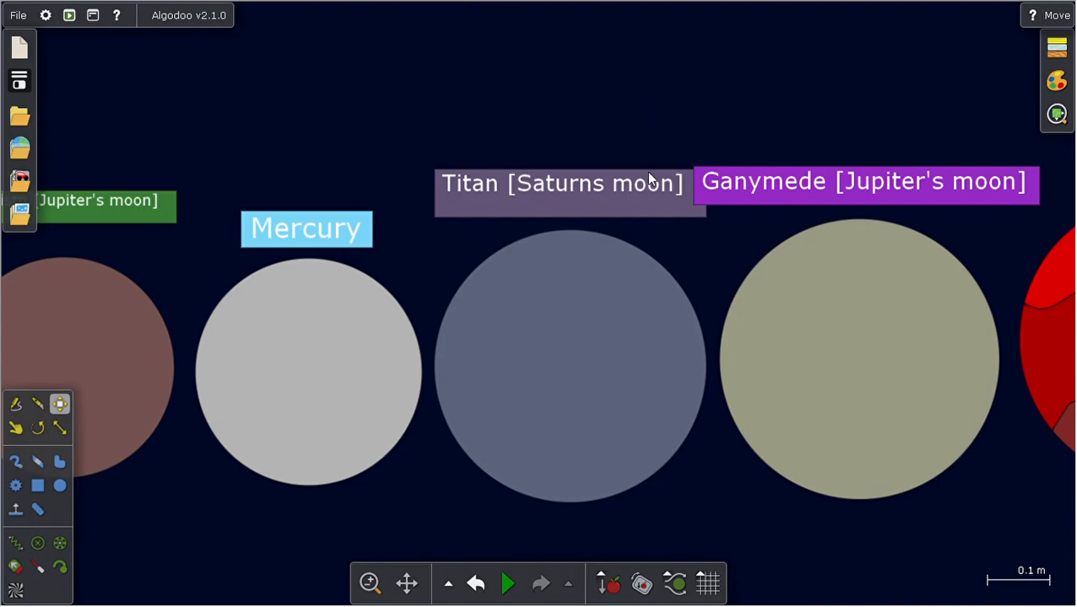
mouse_move(580, 87)
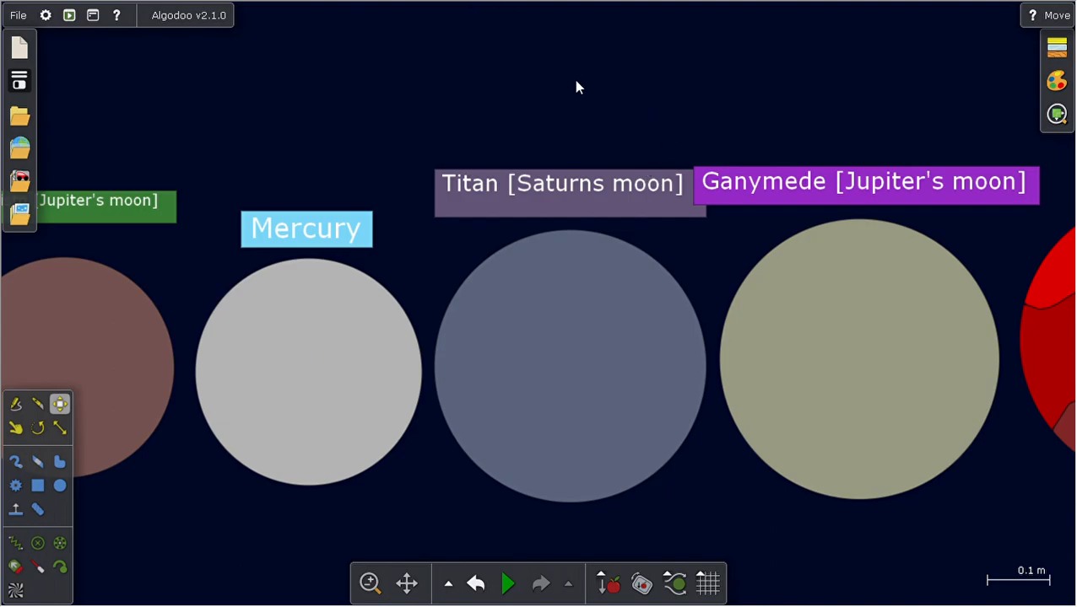
mouse_move(555, 166)
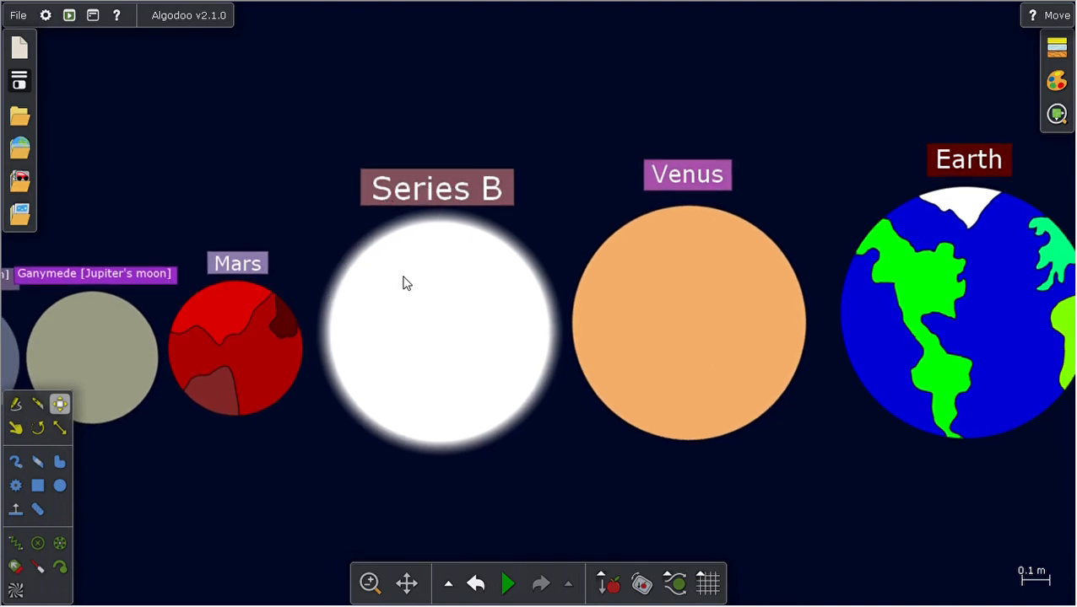
Pan past Mars and zoom out to bring Series B, Venus and Earth into view.
left_click_drag(405, 283, 580, 104)
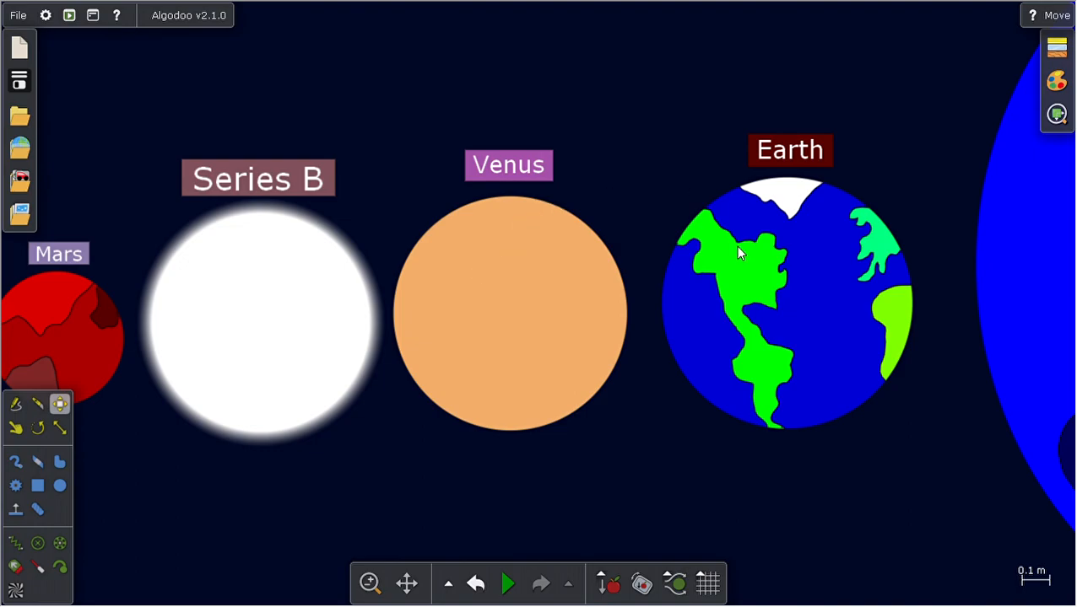
scroll("down", 3)
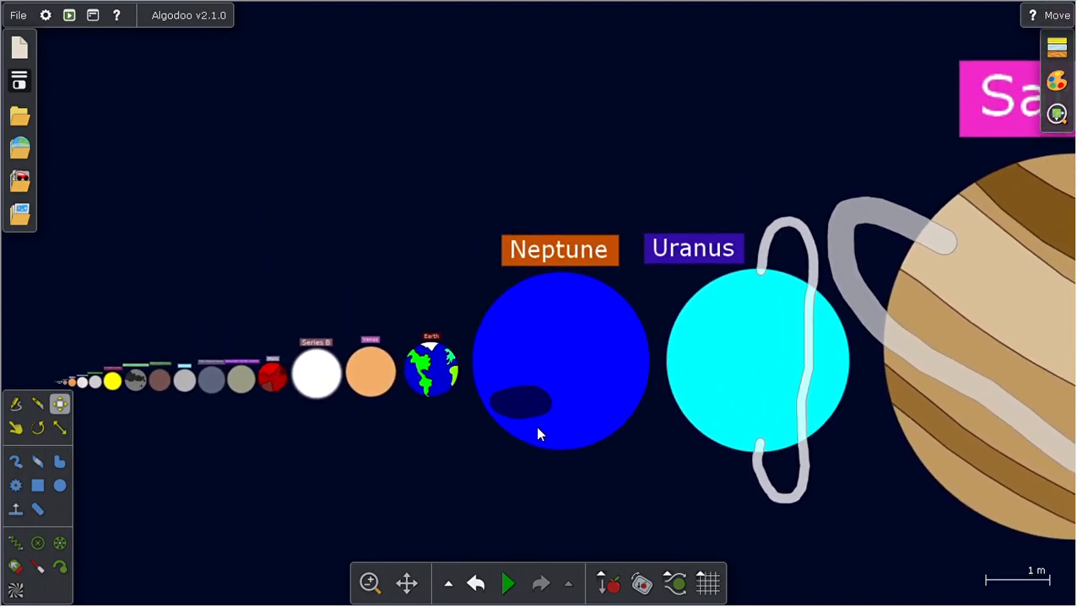
mouse_move(683, 236)
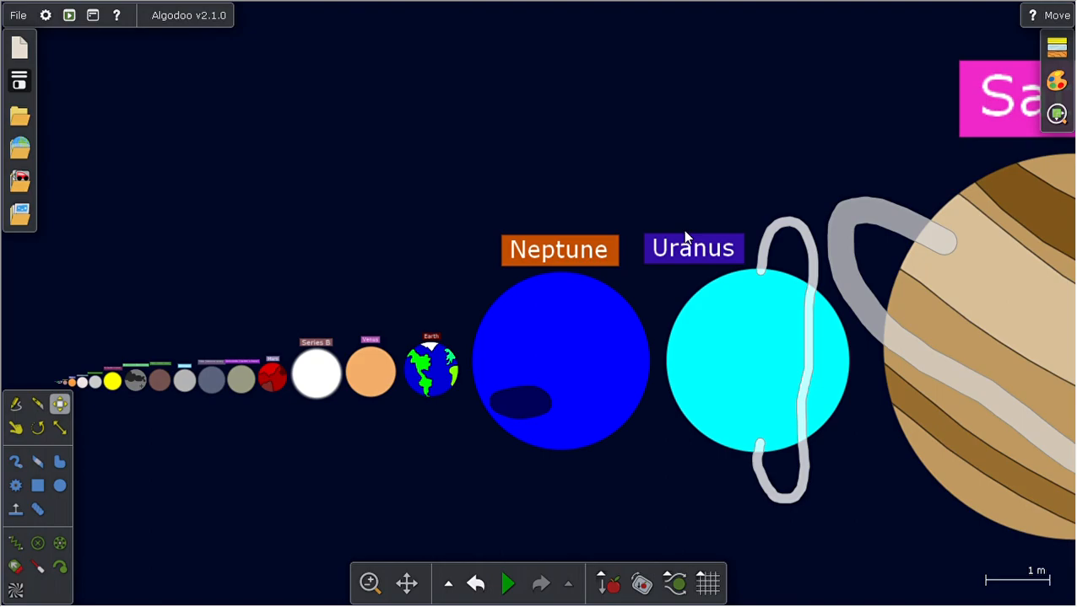
mouse_move(687, 197)
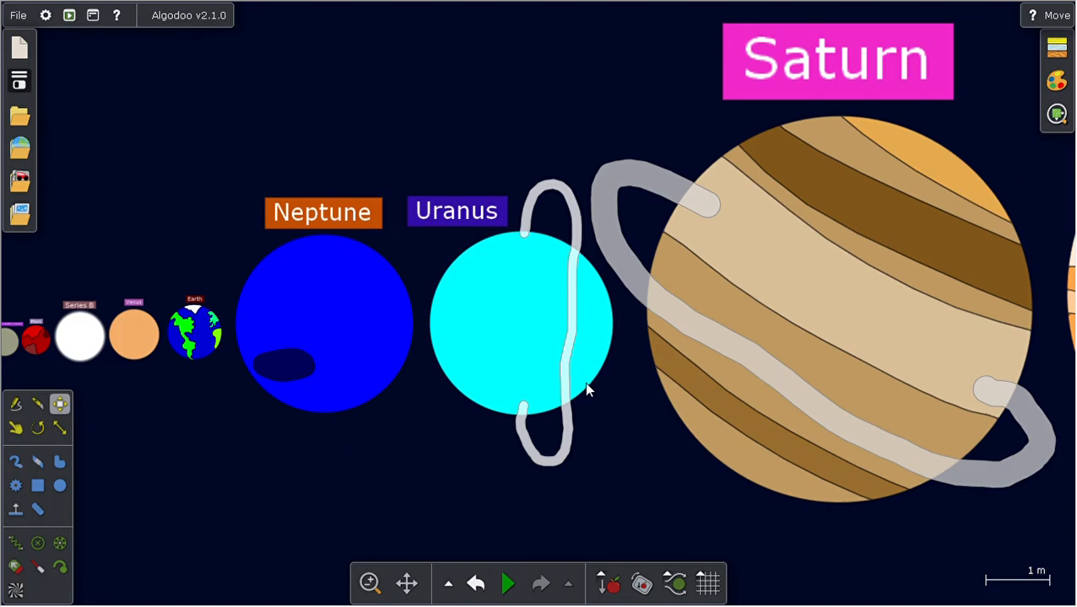
mouse_move(566, 156)
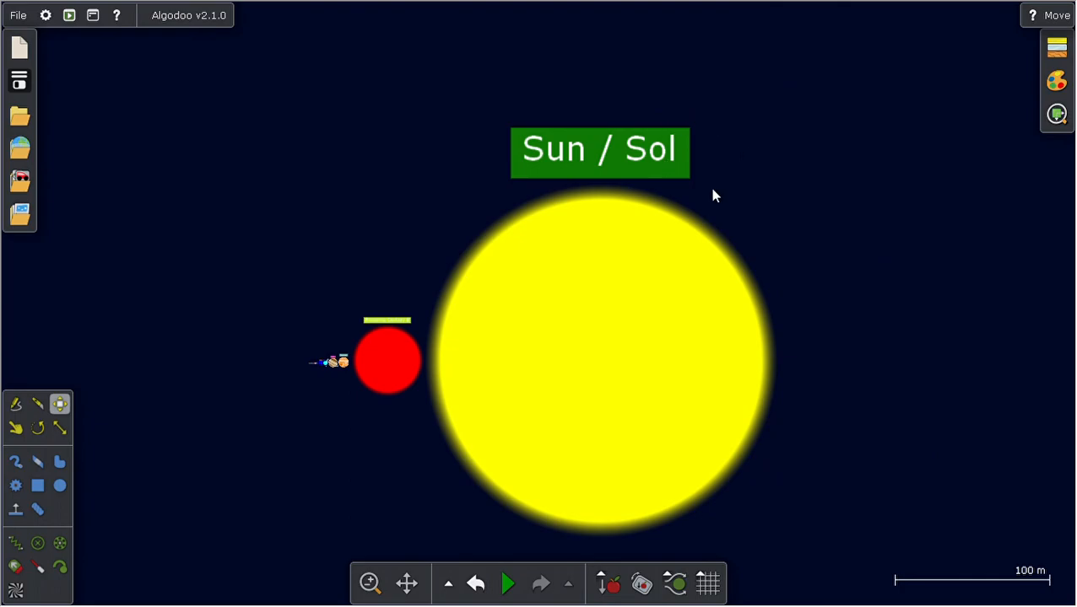
mouse_move(844, 173)
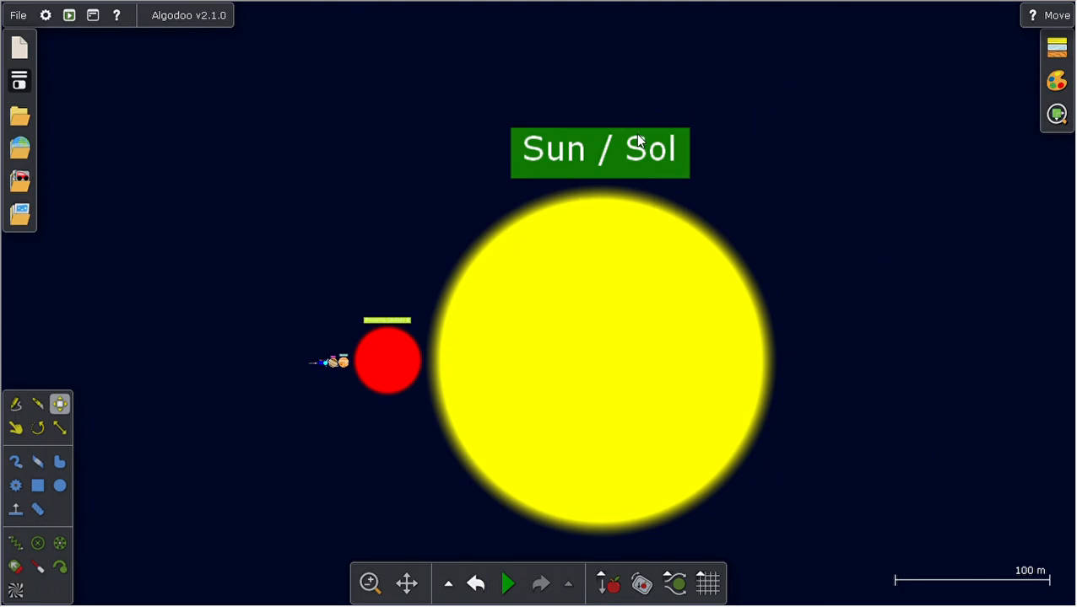
mouse_move(688, 166)
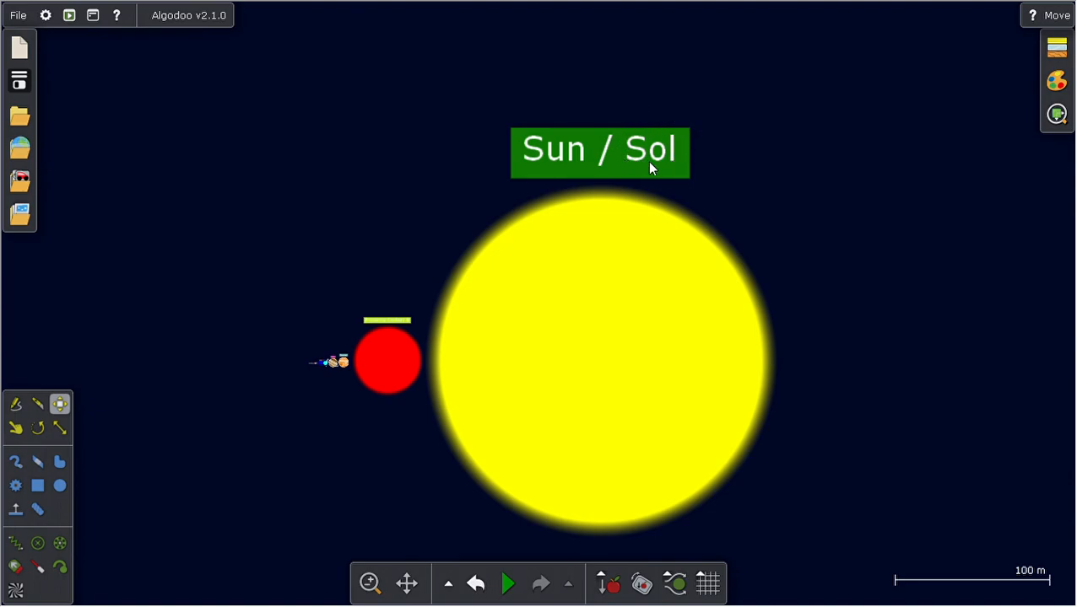
mouse_move(582, 127)
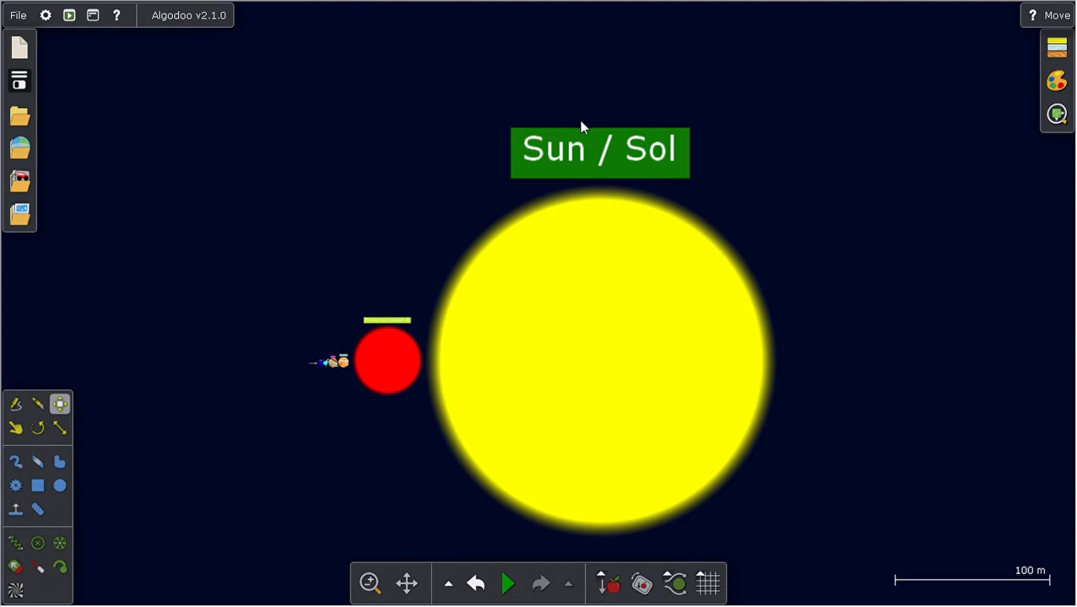
mouse_move(518, 72)
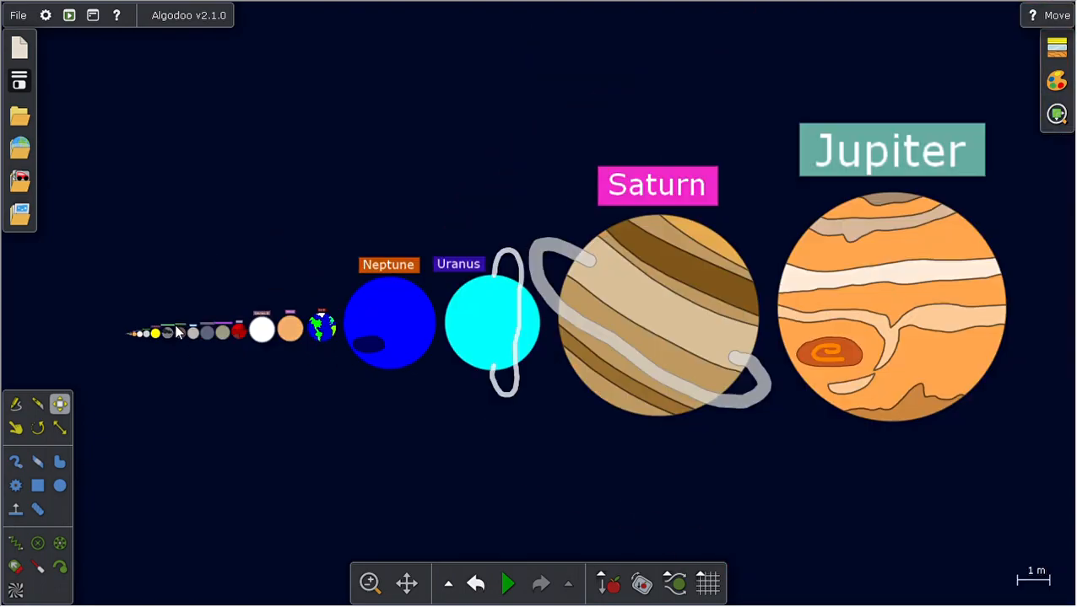
Zoom into the small end and pan to Pluto, Europa, Io and the Moon.
scroll("down", 3)
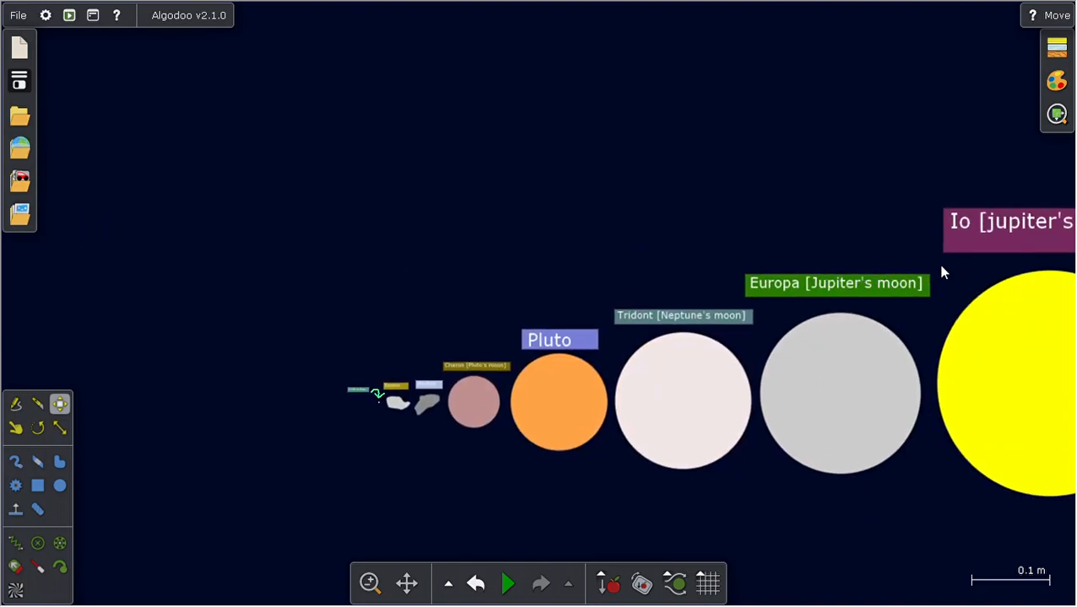
left_click_drag(943, 272, 578, 133)
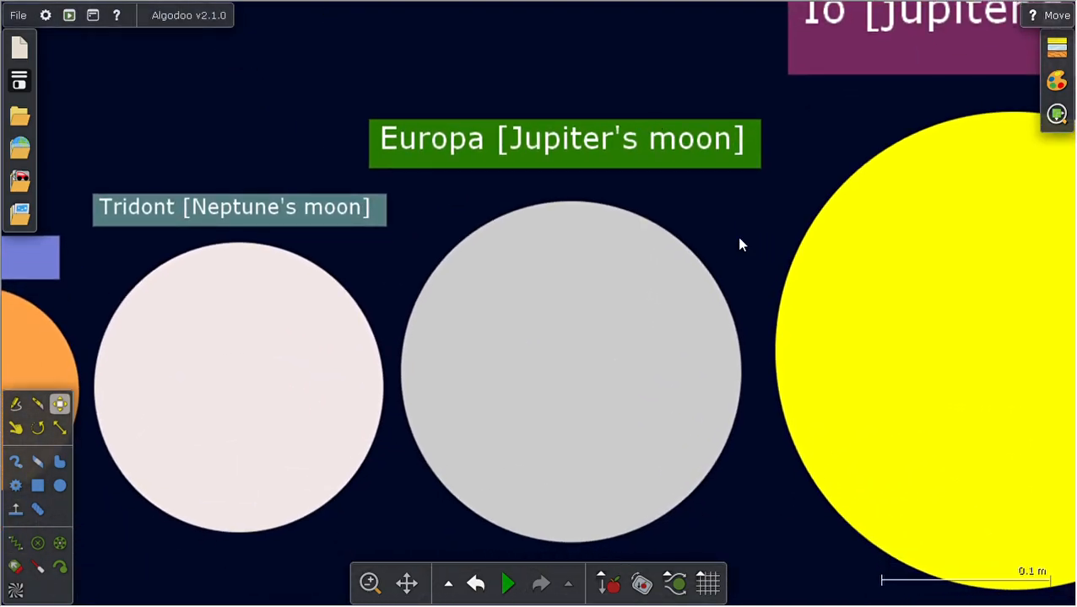
mouse_move(597, 448)
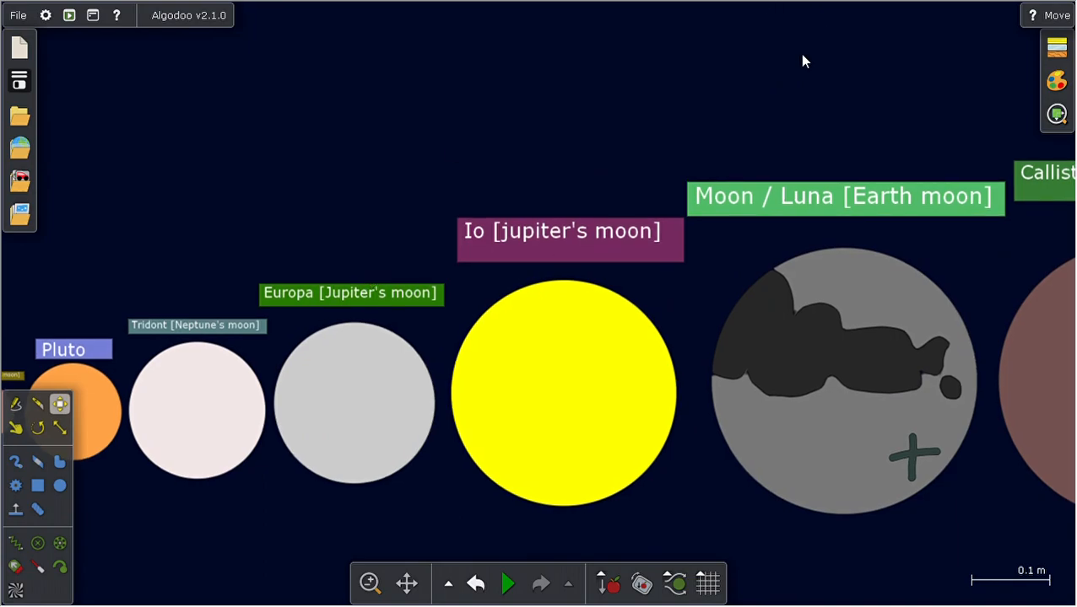
mouse_move(540, 164)
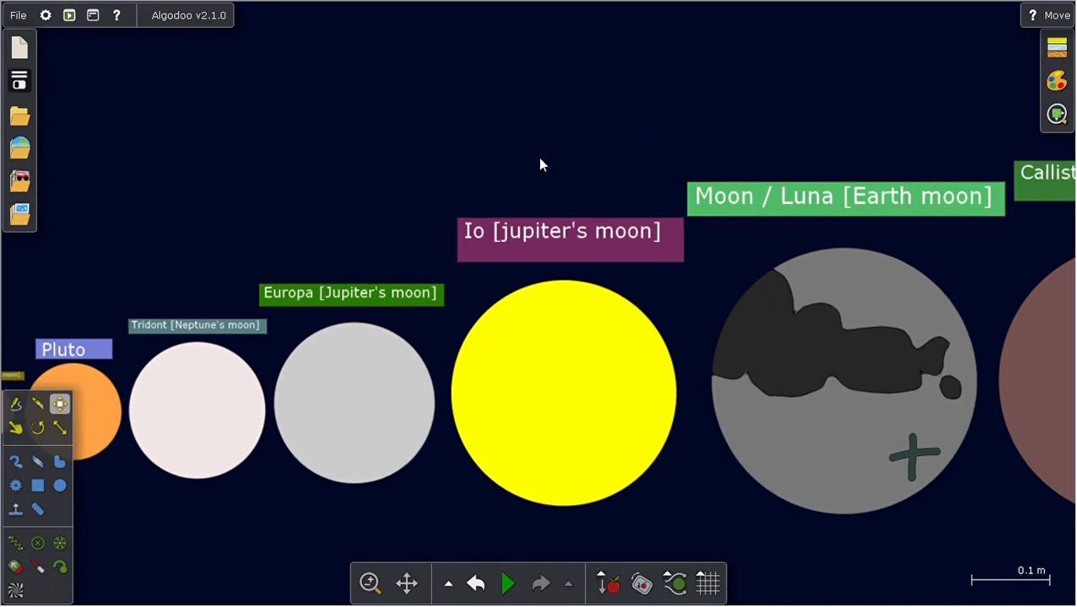
mouse_move(688, 7)
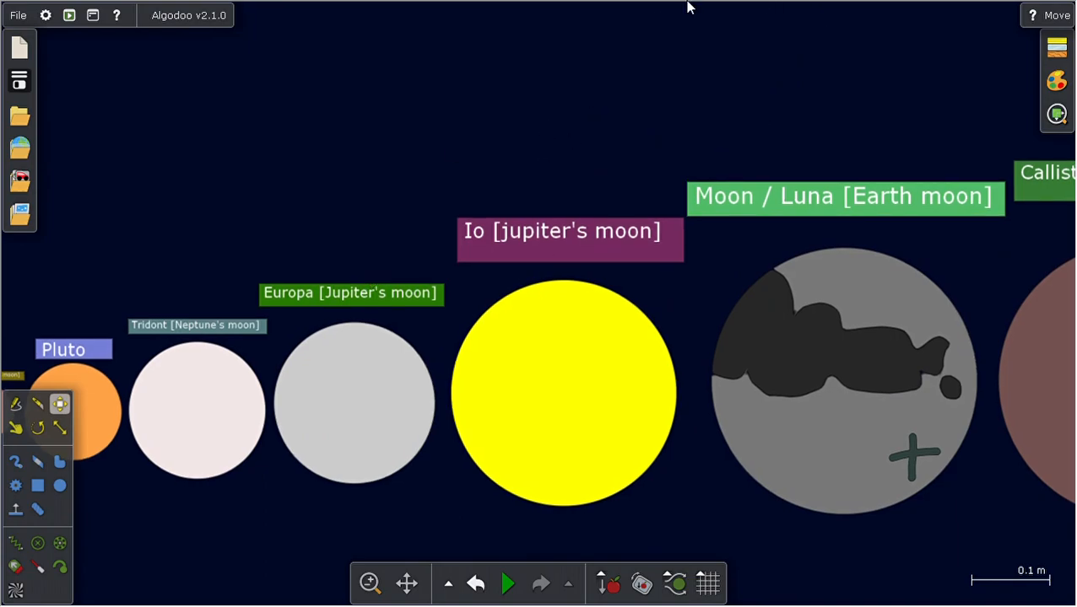